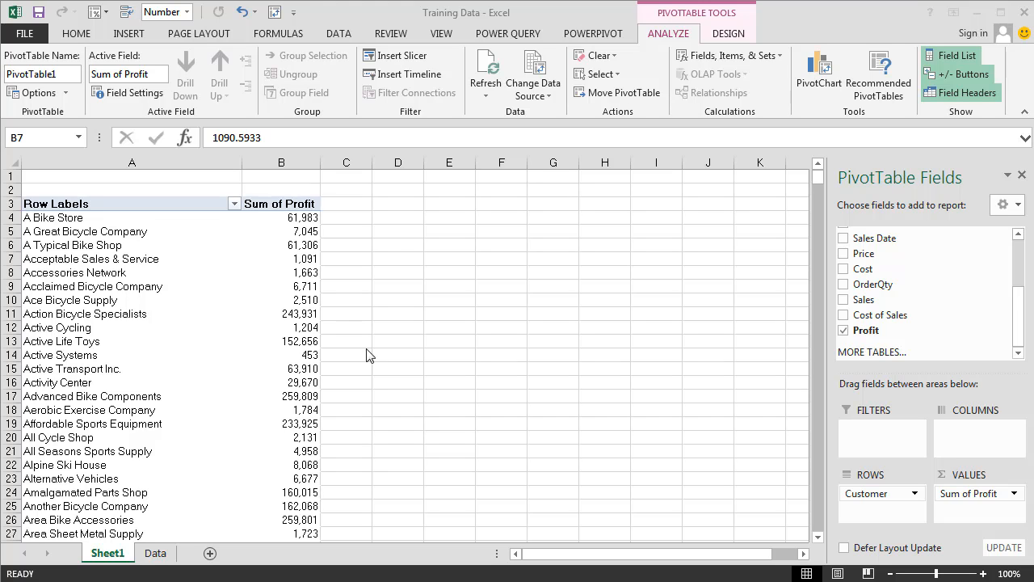
# Remove Customer from the rows, leaving only the overall Sum of Profit.
pyautogui.click(281, 258)
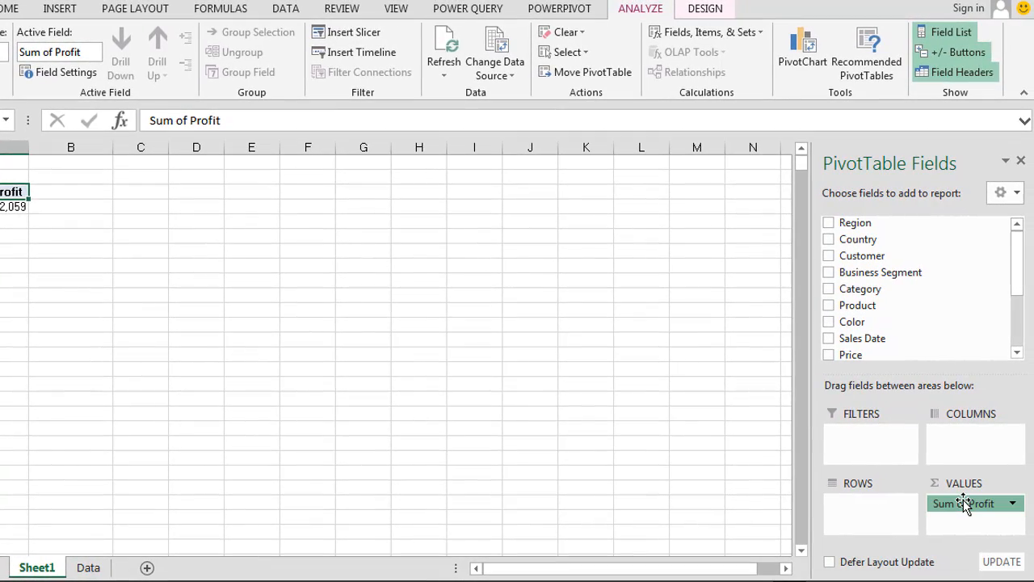
# Clear all fields from PivotTable1 via Clear > Clear All.
pyautogui.click(1011, 502)
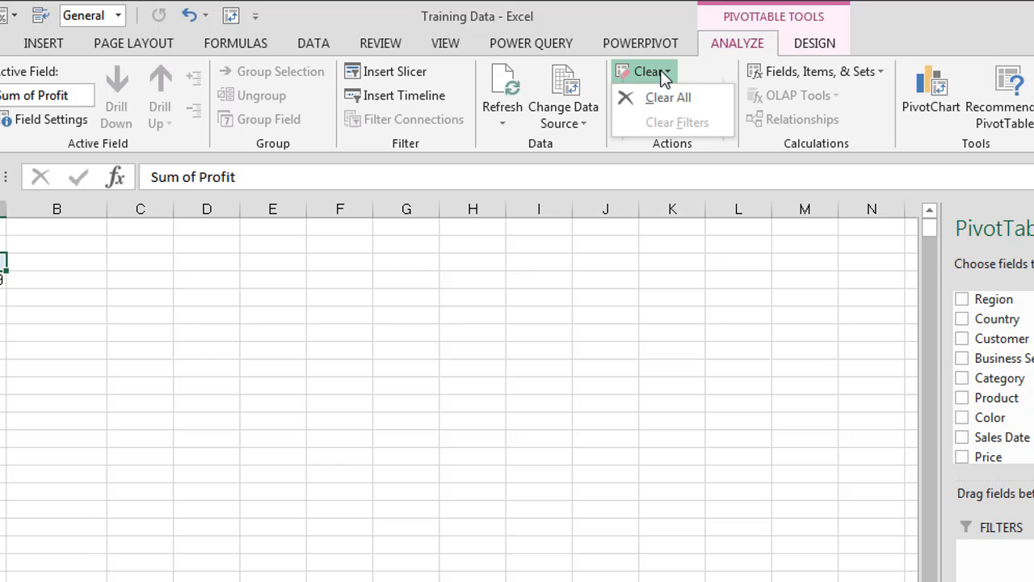
pyautogui.moveTo(682, 73)
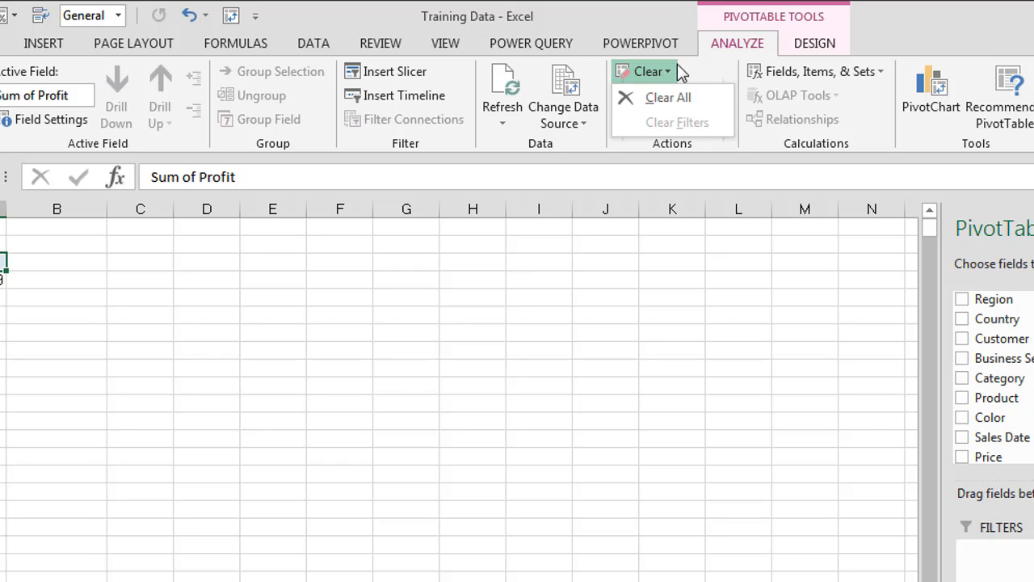
pyautogui.moveTo(788, 31)
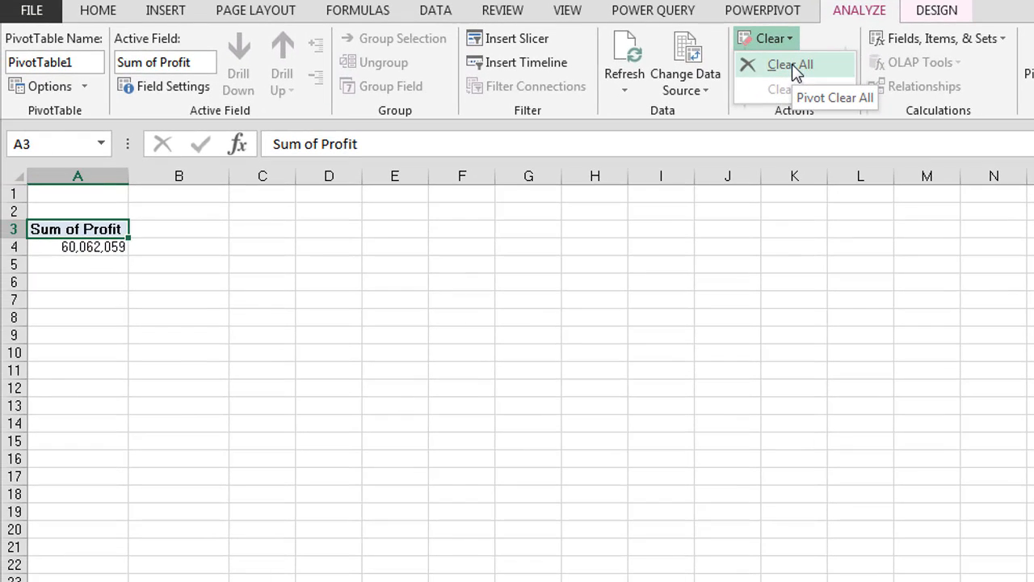
pyautogui.click(789, 65)
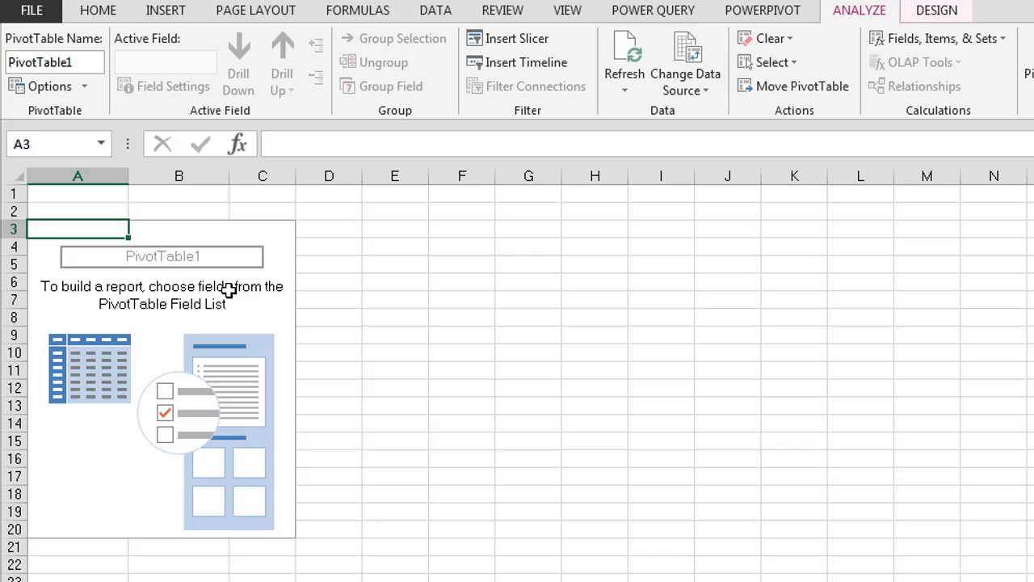
pyautogui.moveTo(143, 388)
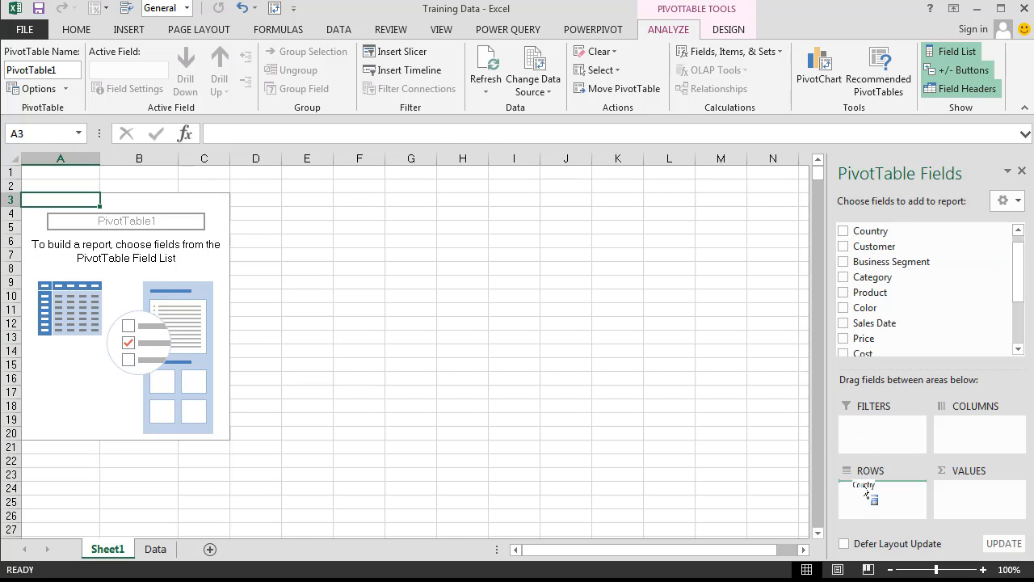
# Place Country in rows and Business Segment (Accessories, Bikes, Clothing, Components) in columns.
pyautogui.click(844, 230)
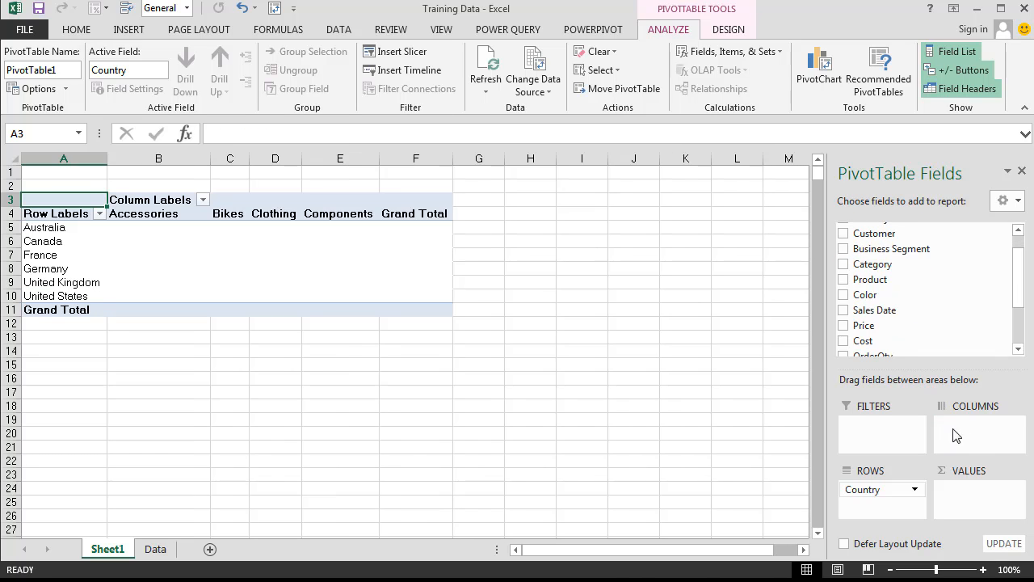
pyautogui.click(844, 249)
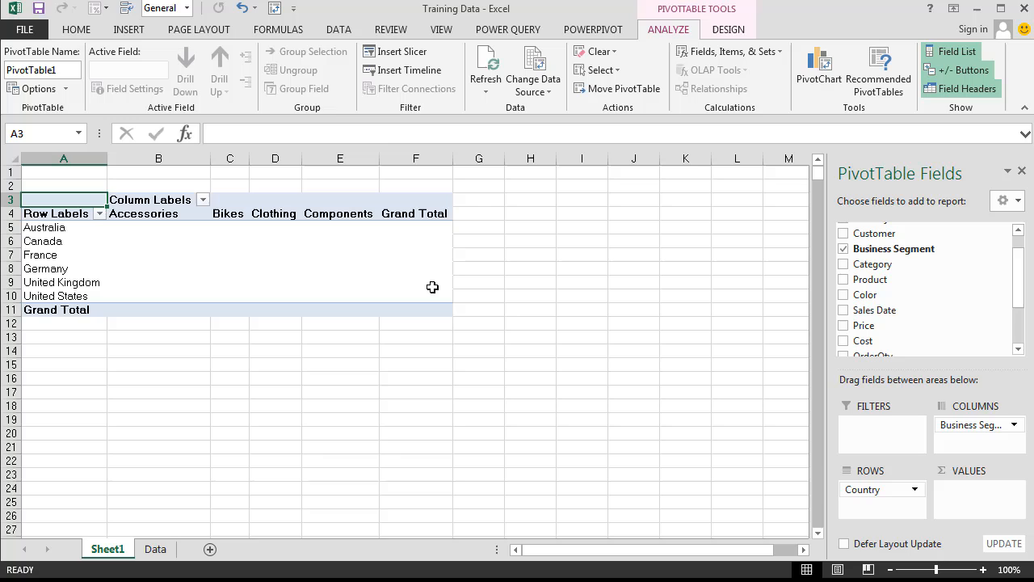
pyautogui.moveTo(142, 289)
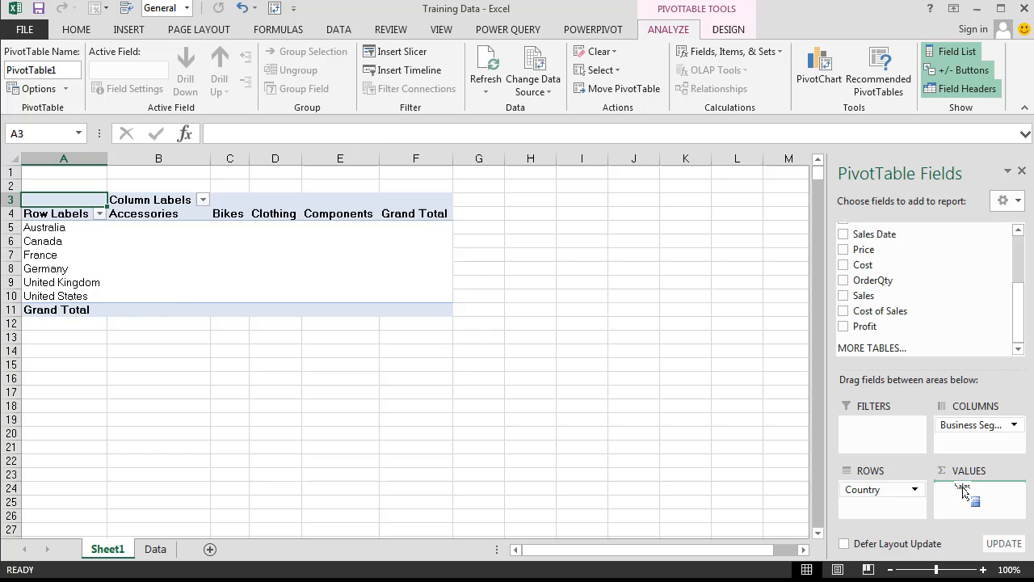
# Add Sales as Sum of Sales values and select France's Bikes figure.
pyautogui.click(843, 295)
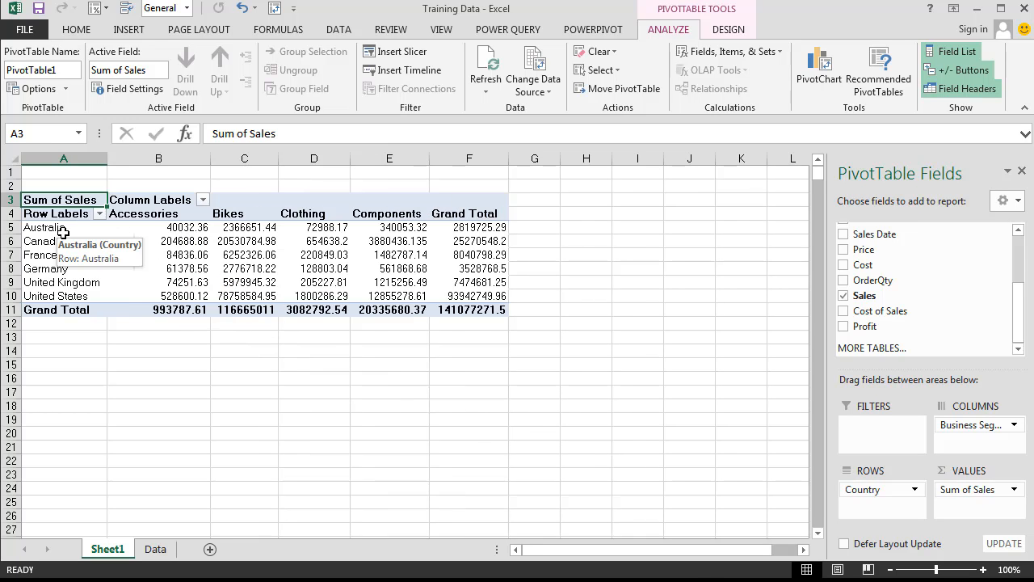
pyautogui.moveTo(133, 216)
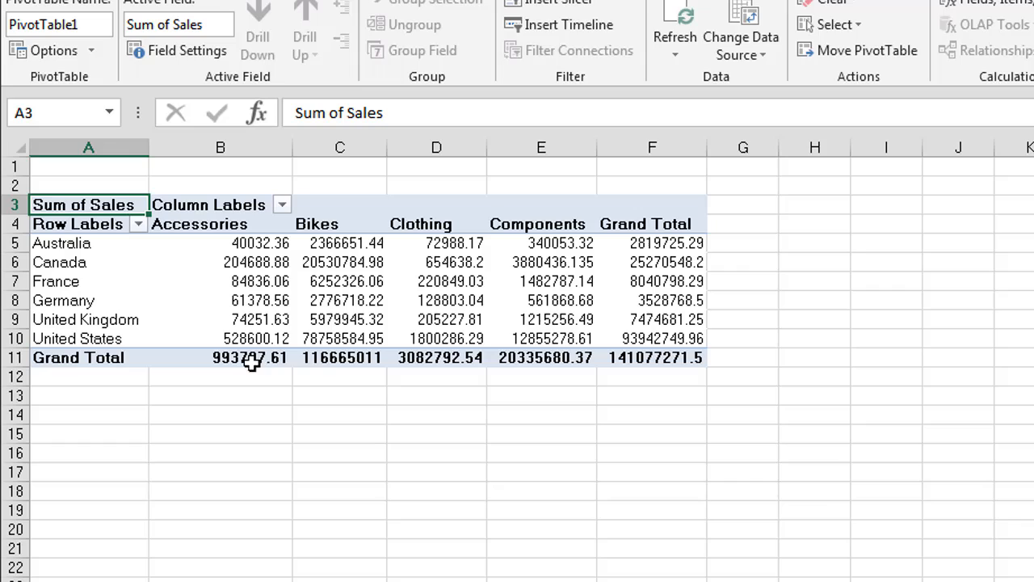
pyautogui.moveTo(437, 319)
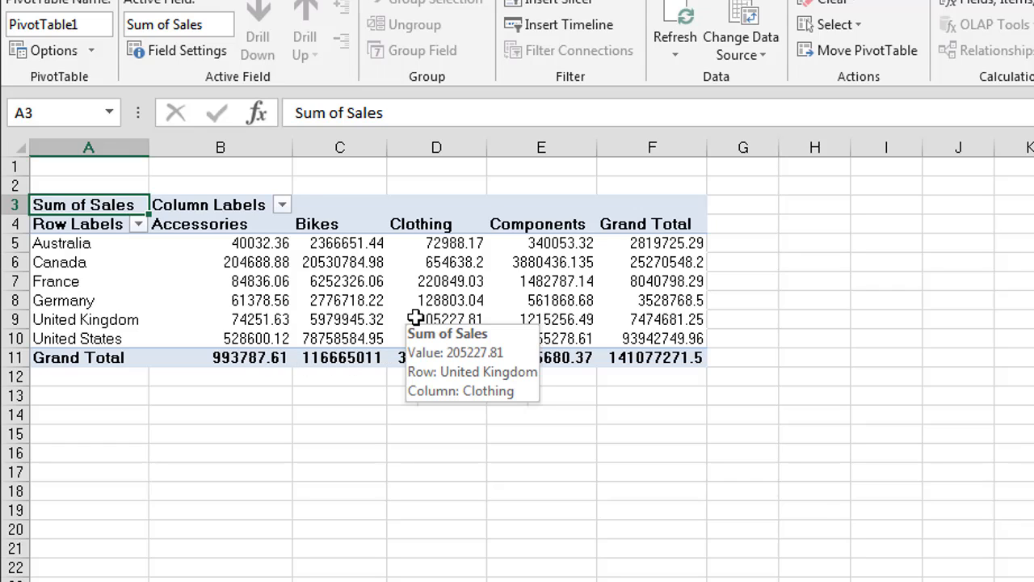
pyautogui.click(340, 281)
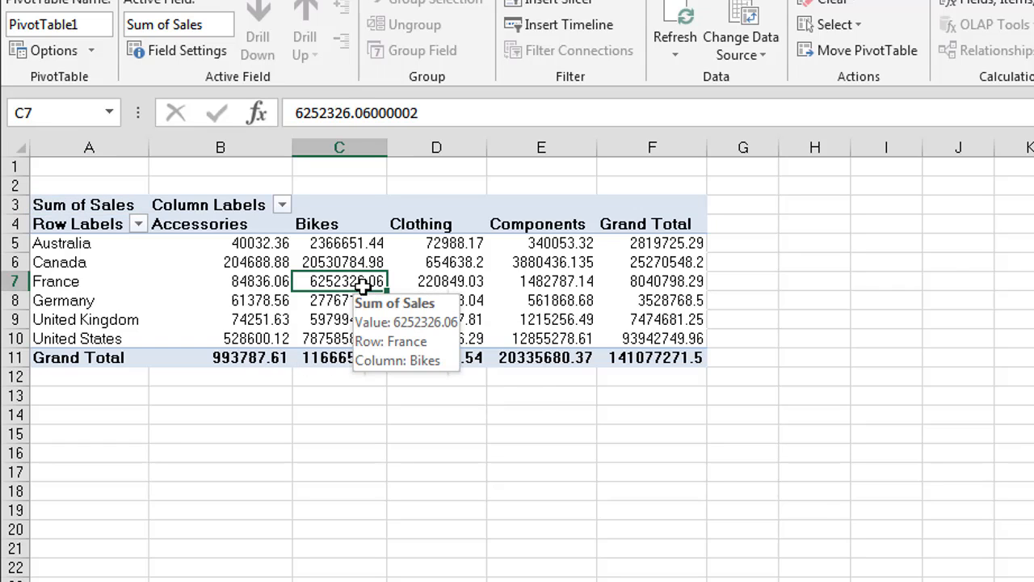
# Format Sum of Sales as Number with 0 decimals and 1000 separators.
pyautogui.rightClick(340, 281)
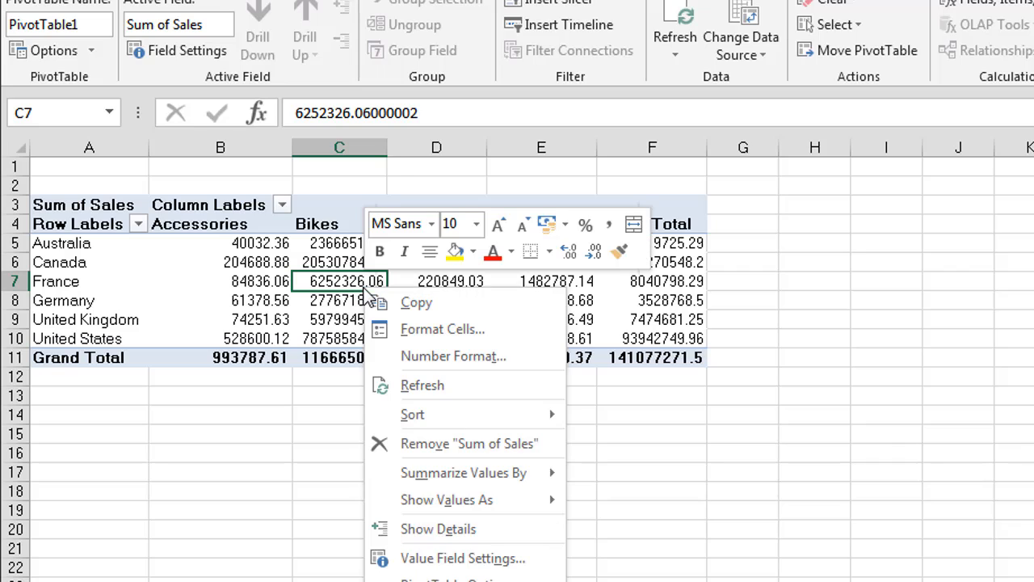
pyautogui.moveTo(452, 356)
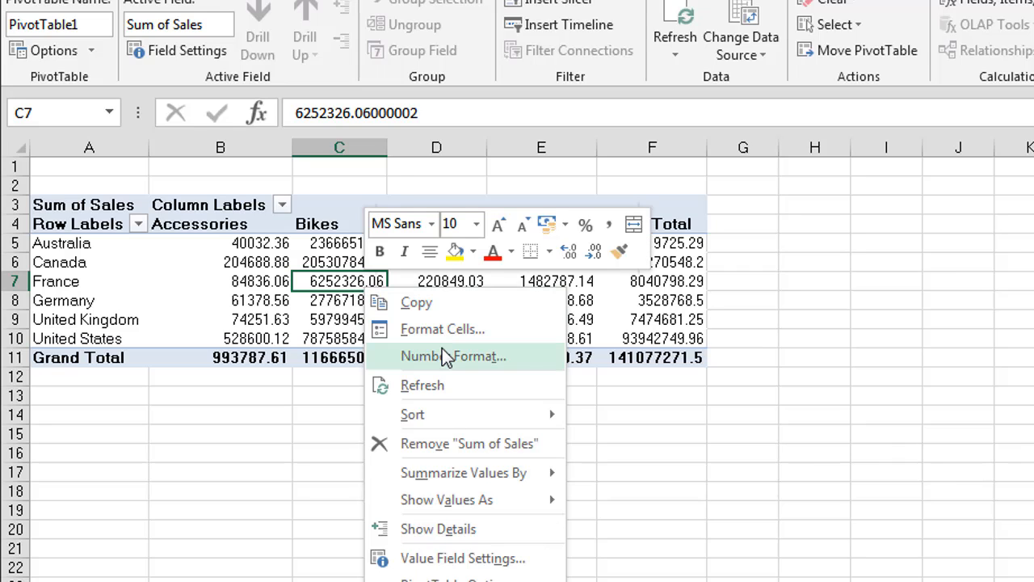
pyautogui.click(453, 355)
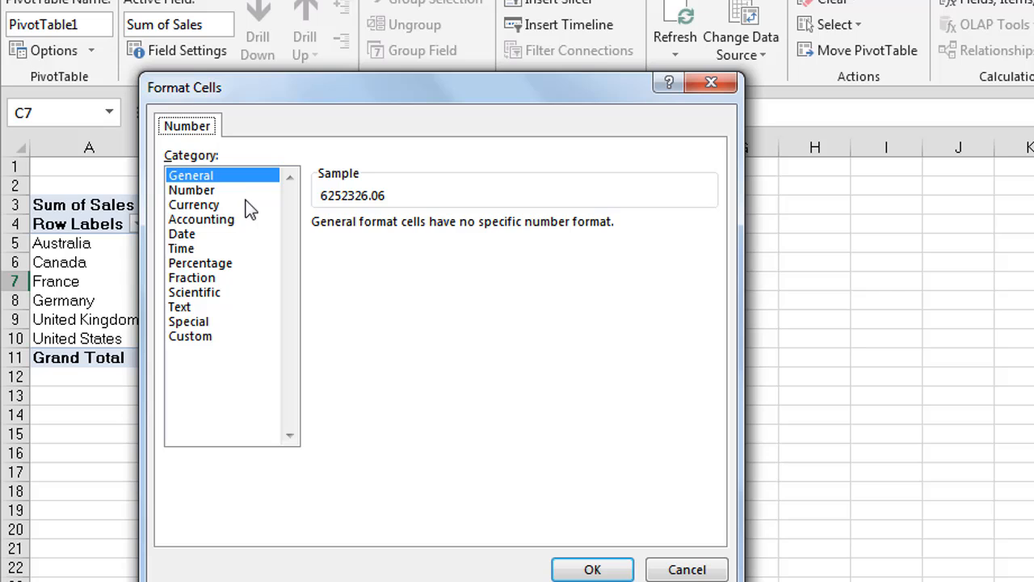
pyautogui.click(191, 191)
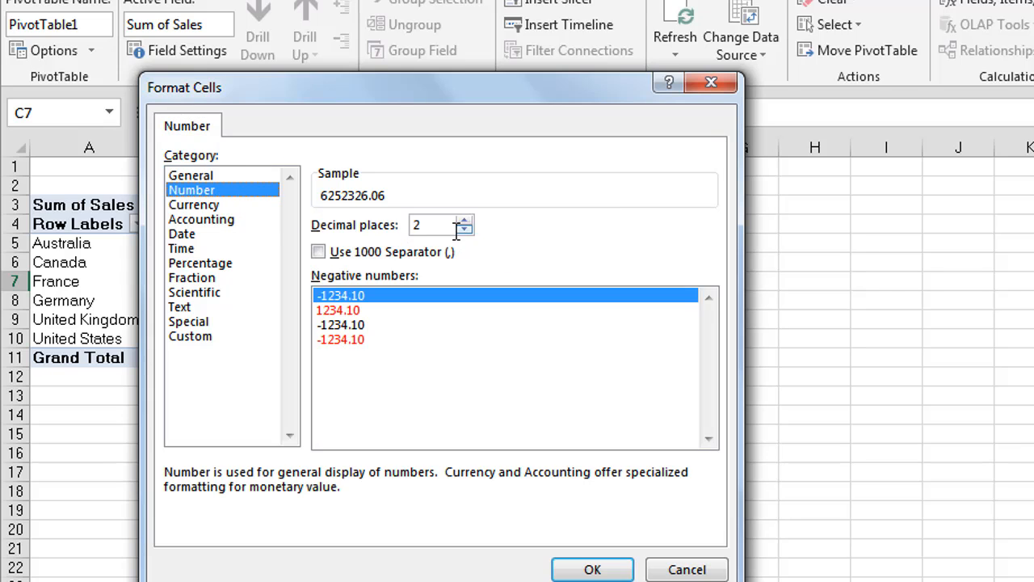
pyautogui.click(465, 230)
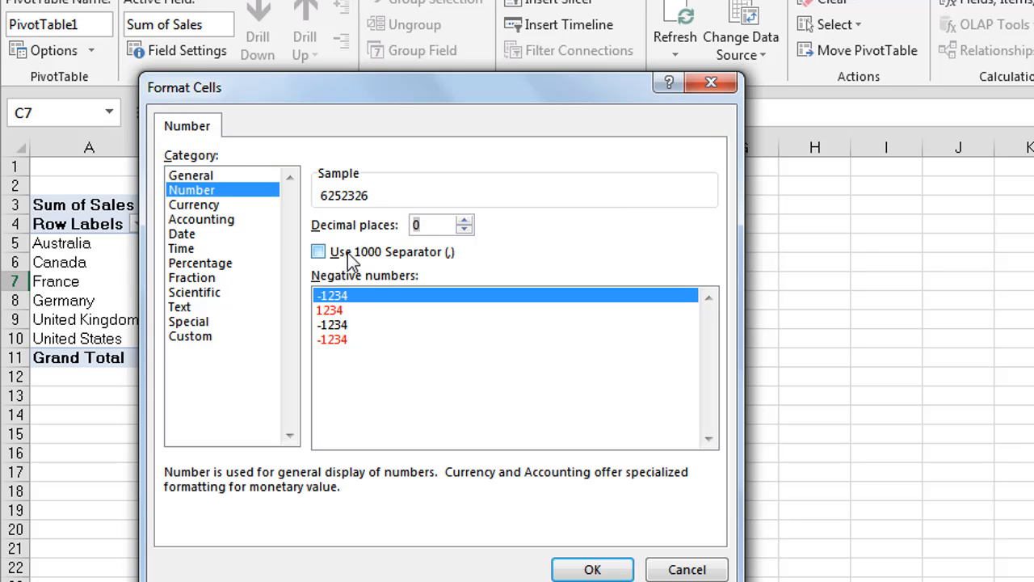
pyautogui.click(316, 252)
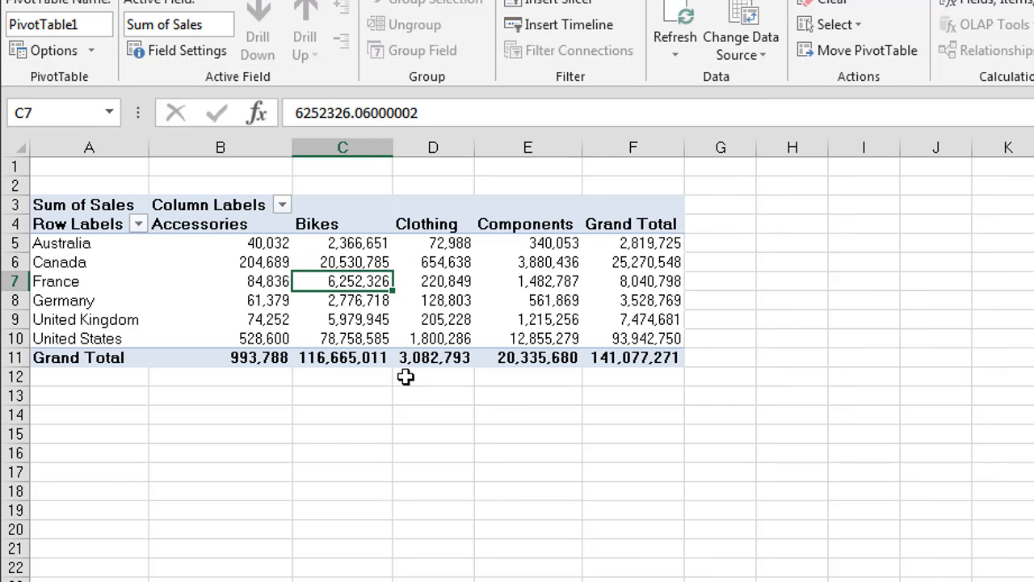
pyautogui.moveTo(396, 370)
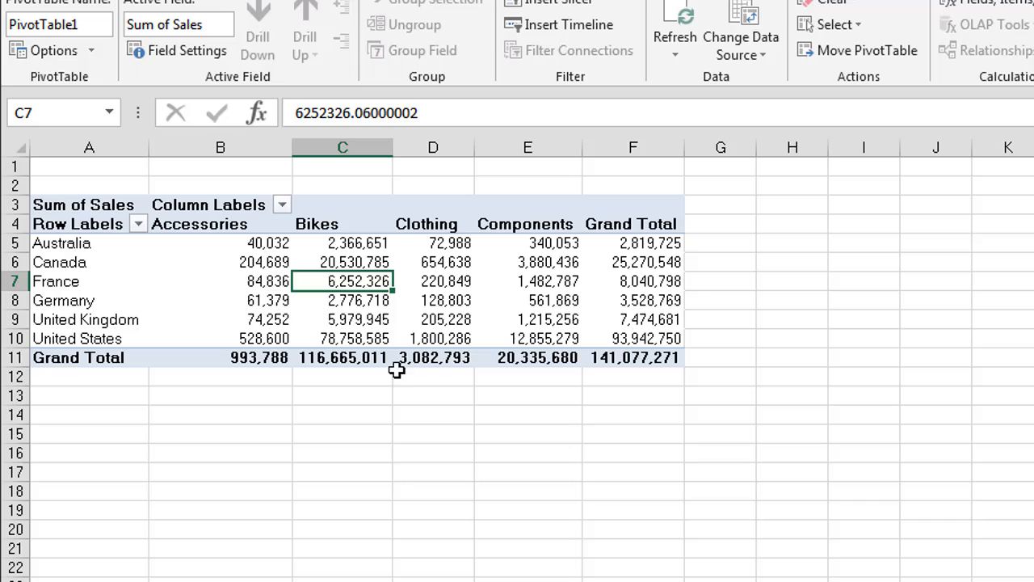
pyautogui.click(220, 261)
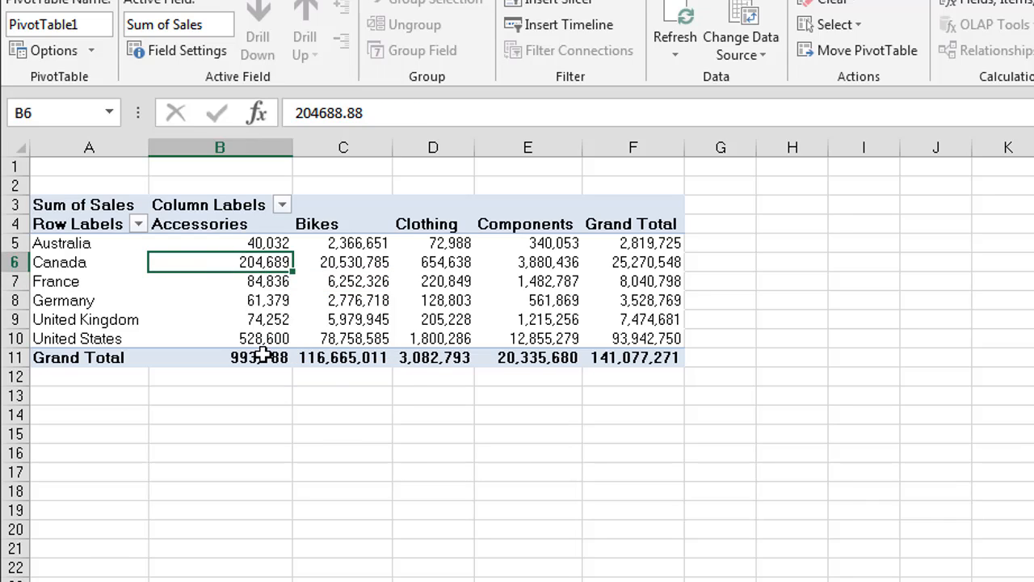
pyautogui.moveTo(258, 357)
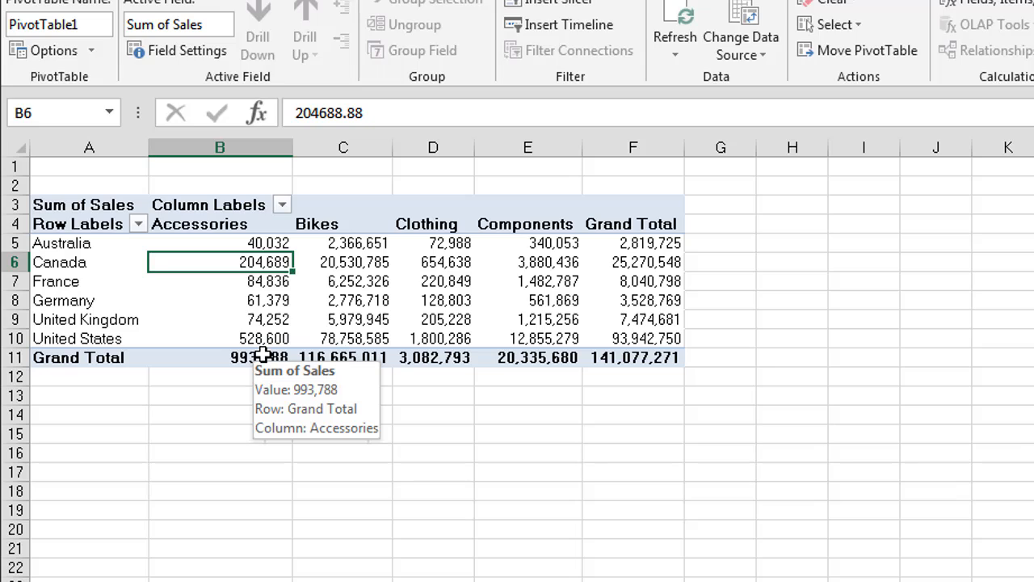
pyautogui.moveTo(255, 226)
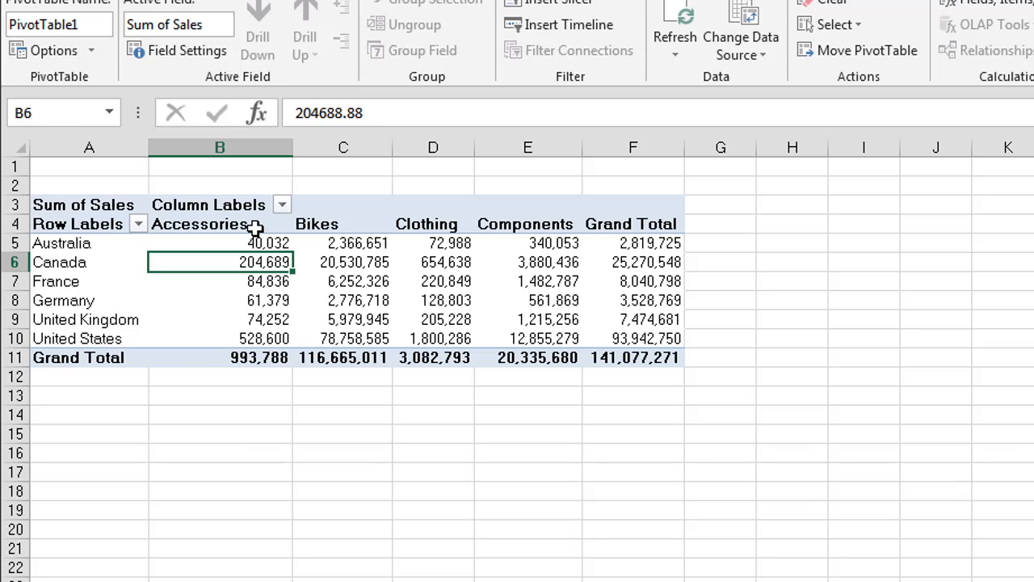
pyautogui.click(201, 223)
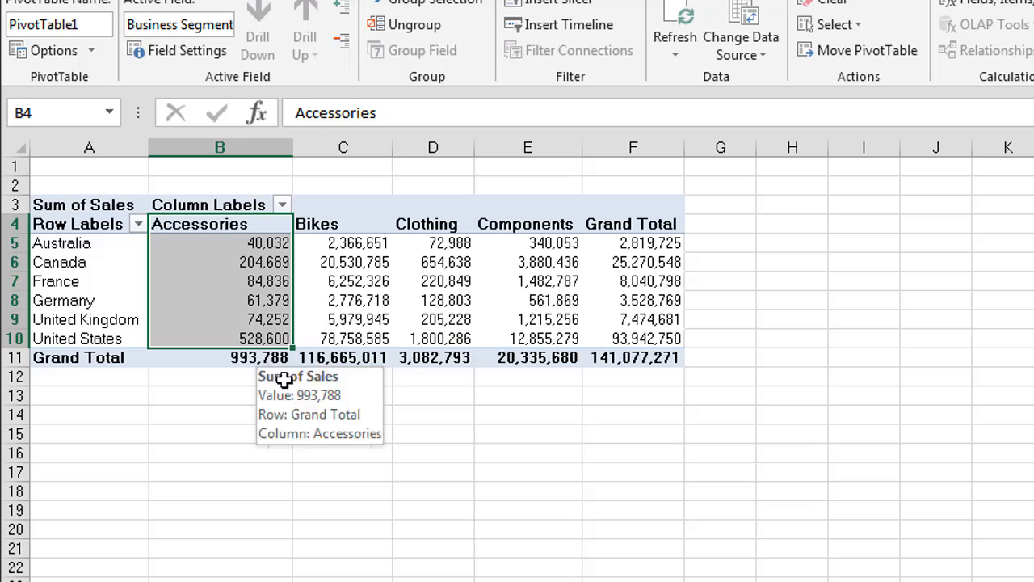
pyautogui.moveTo(284, 390)
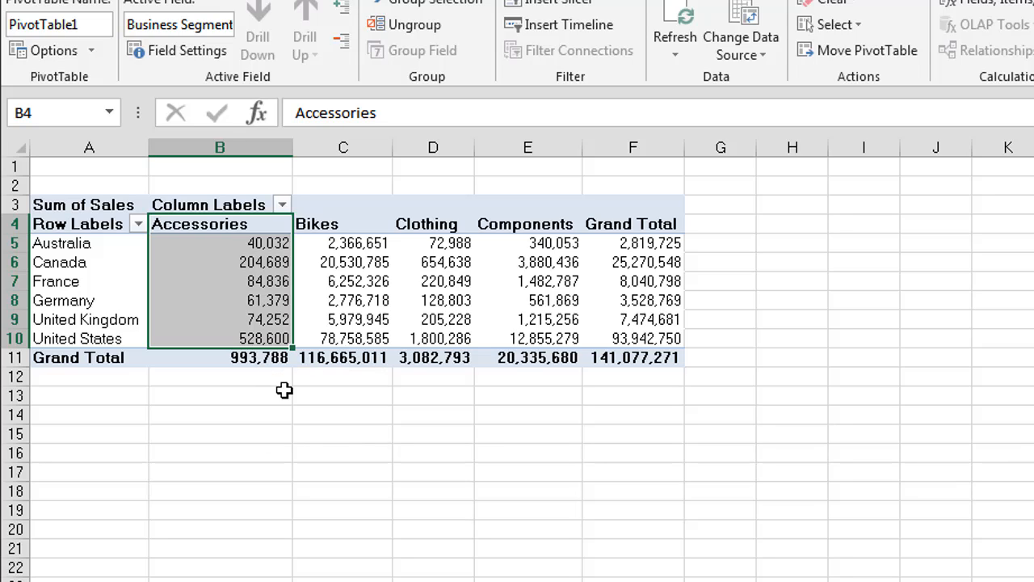
pyautogui.moveTo(130, 242)
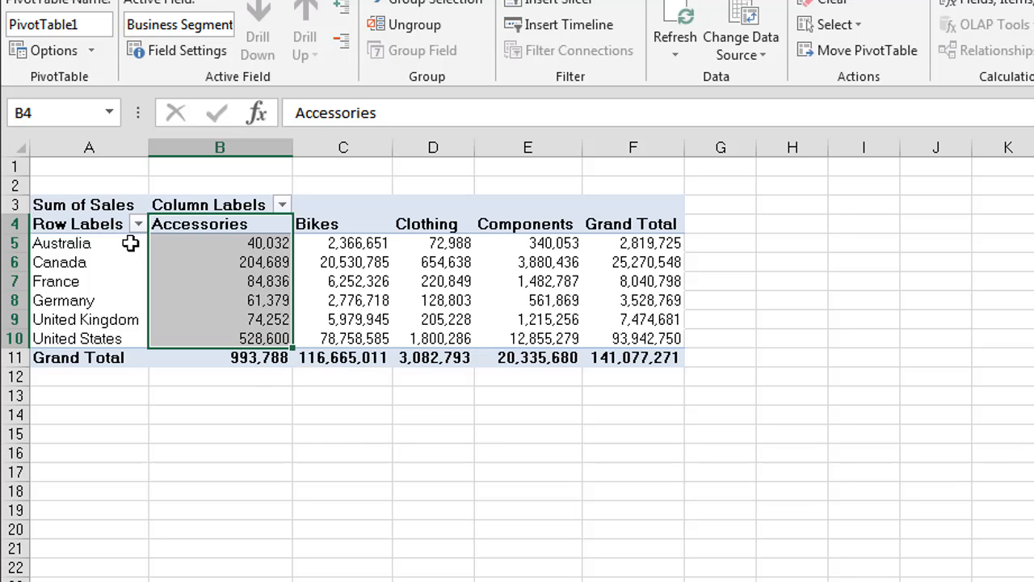
pyautogui.click(633, 243)
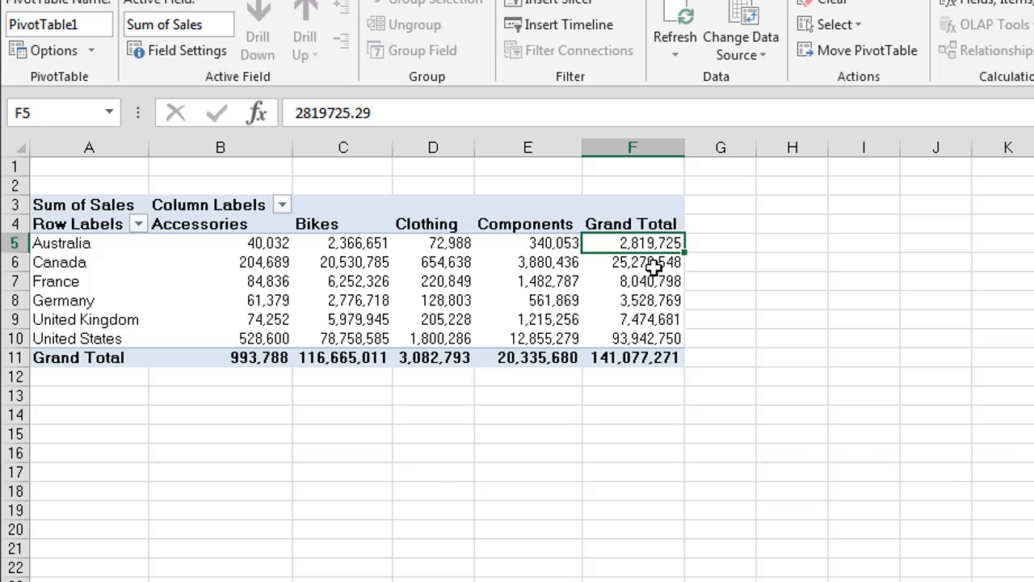
pyautogui.moveTo(655, 299)
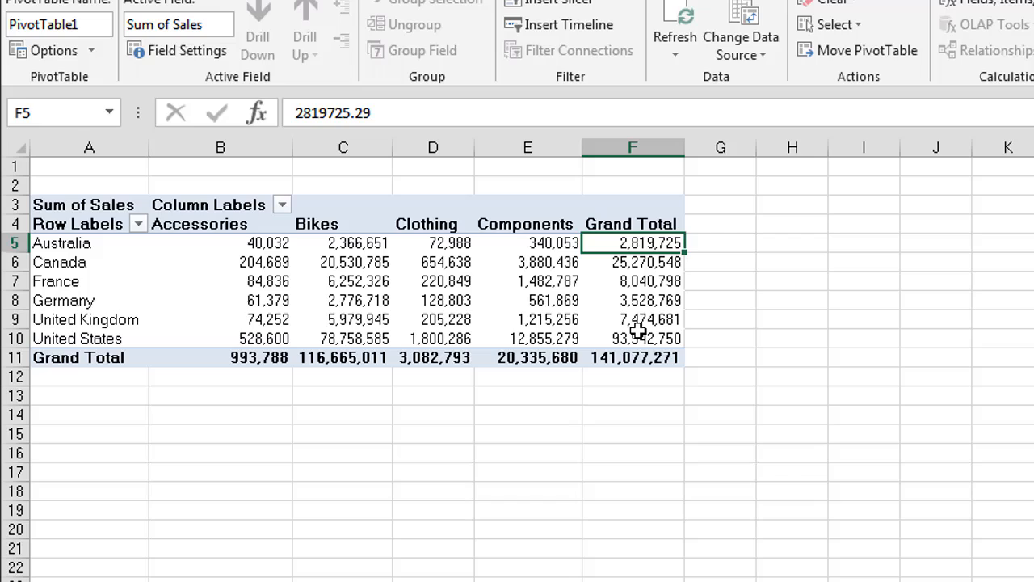
pyautogui.click(633, 357)
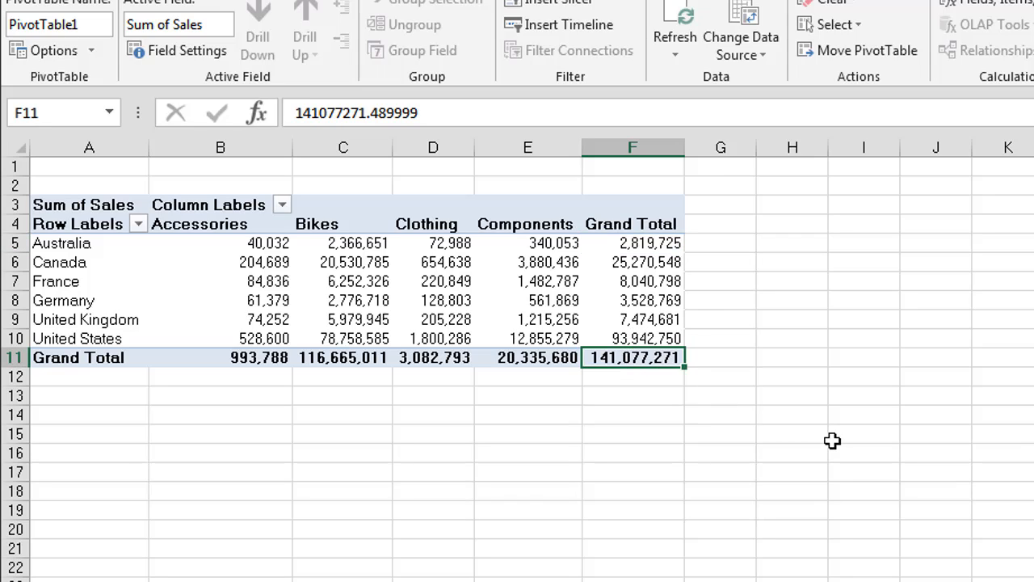
pyautogui.moveTo(549, 292)
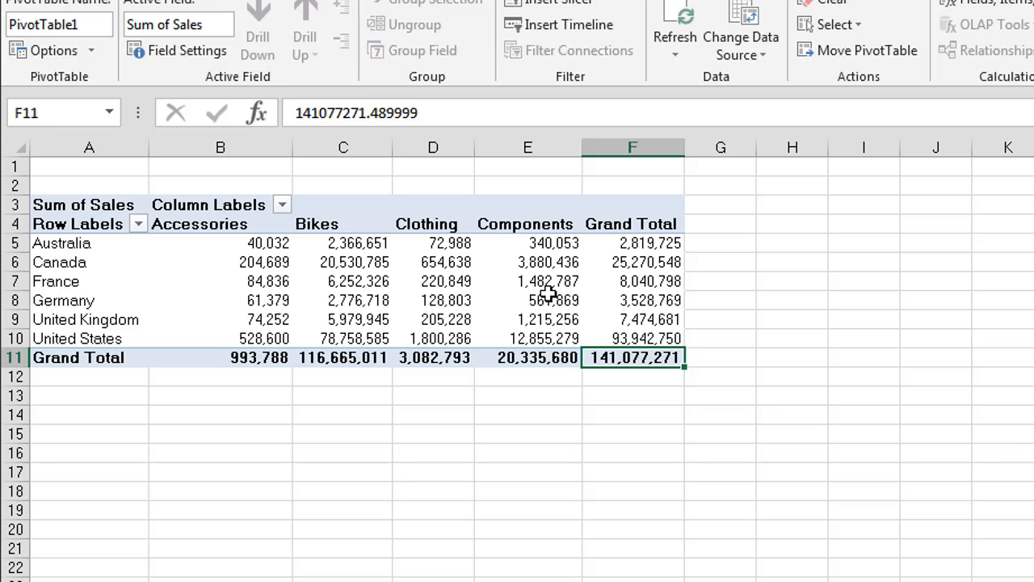
pyautogui.click(527, 281)
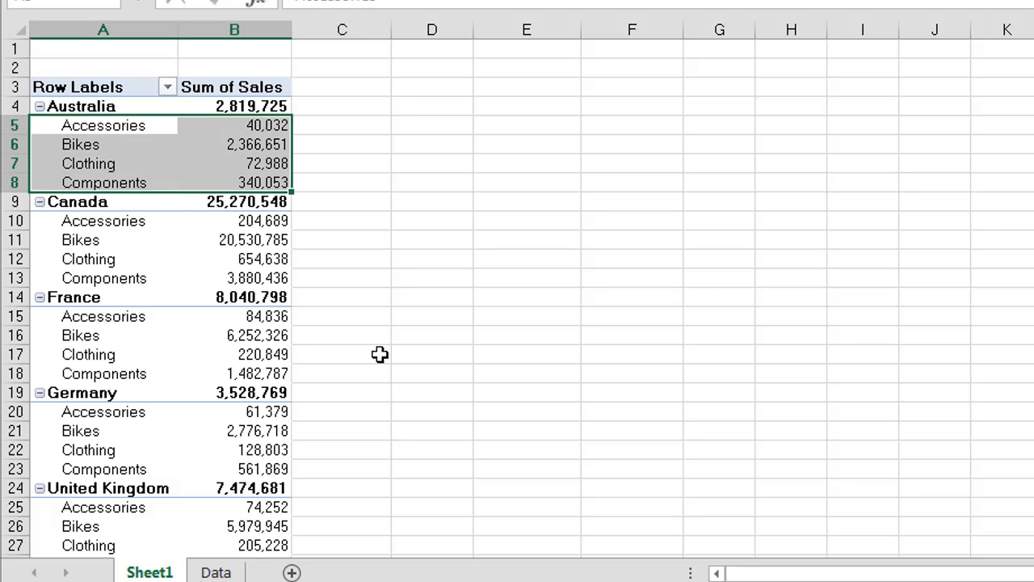
pyautogui.moveTo(248, 101)
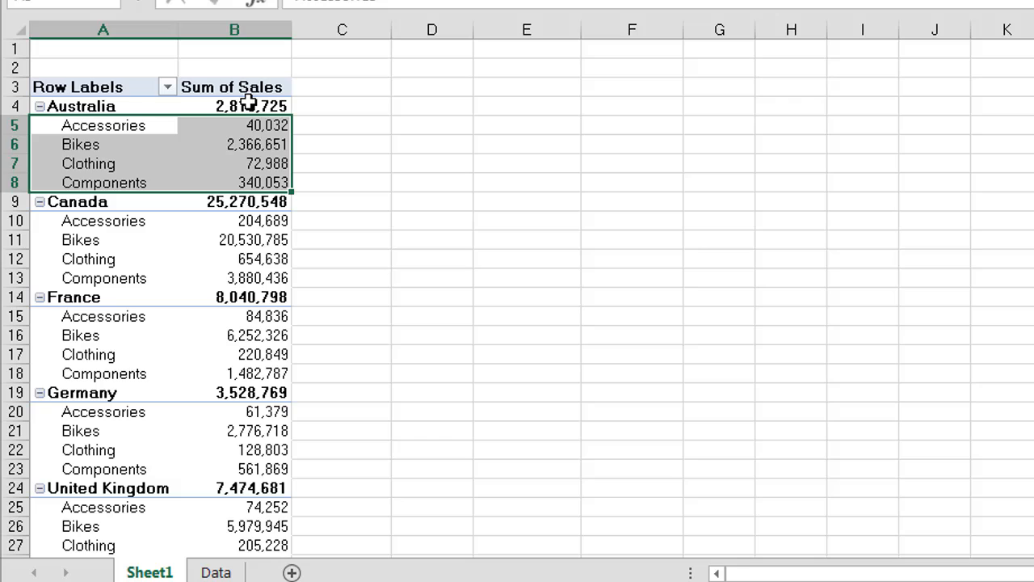
# Move Business Segment under Country in rows so each country lists its segment sales.
pyautogui.click(234, 107)
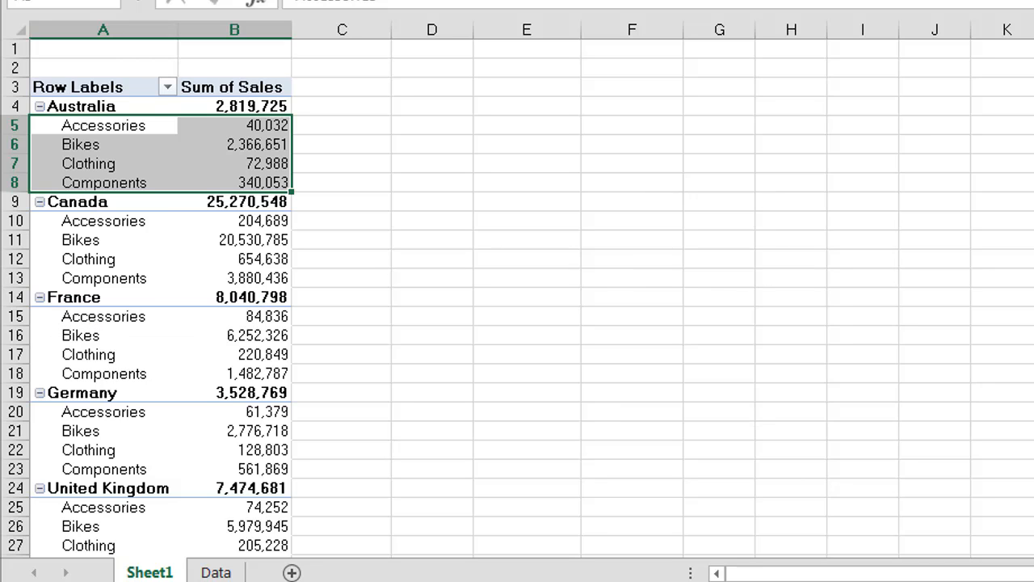
pyautogui.scroll(-3)
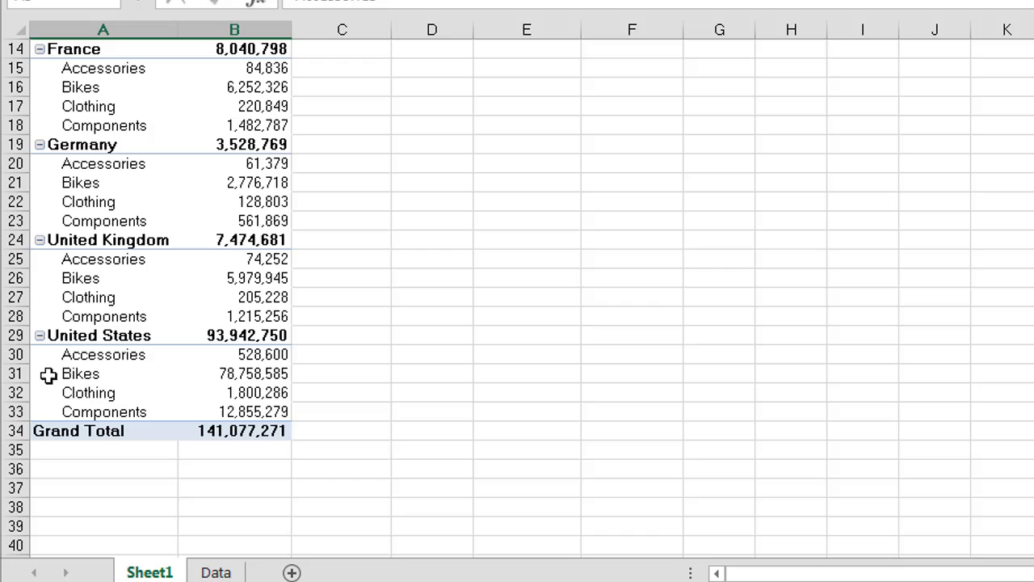
pyautogui.click(234, 412)
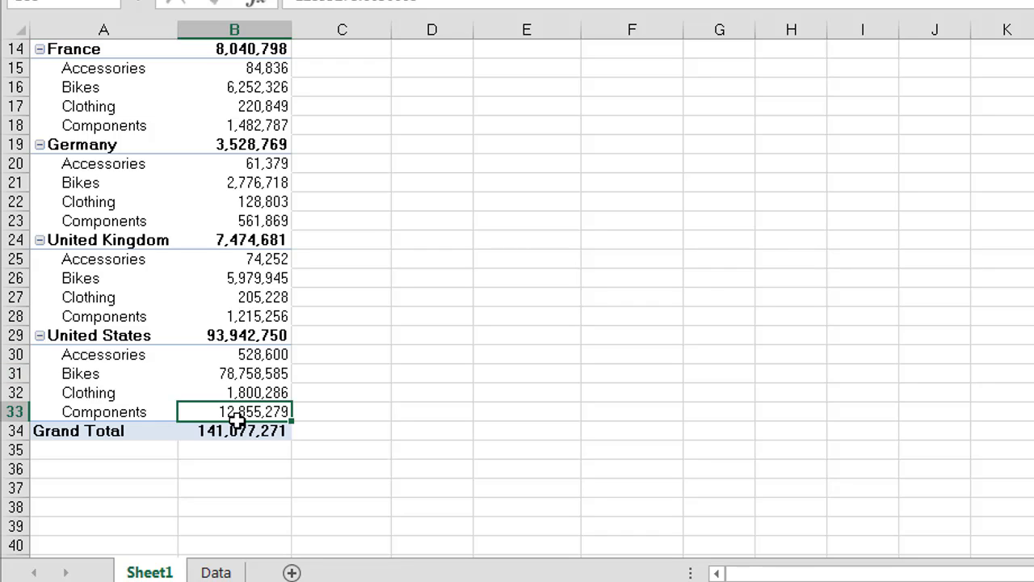
pyautogui.moveTo(35, 358)
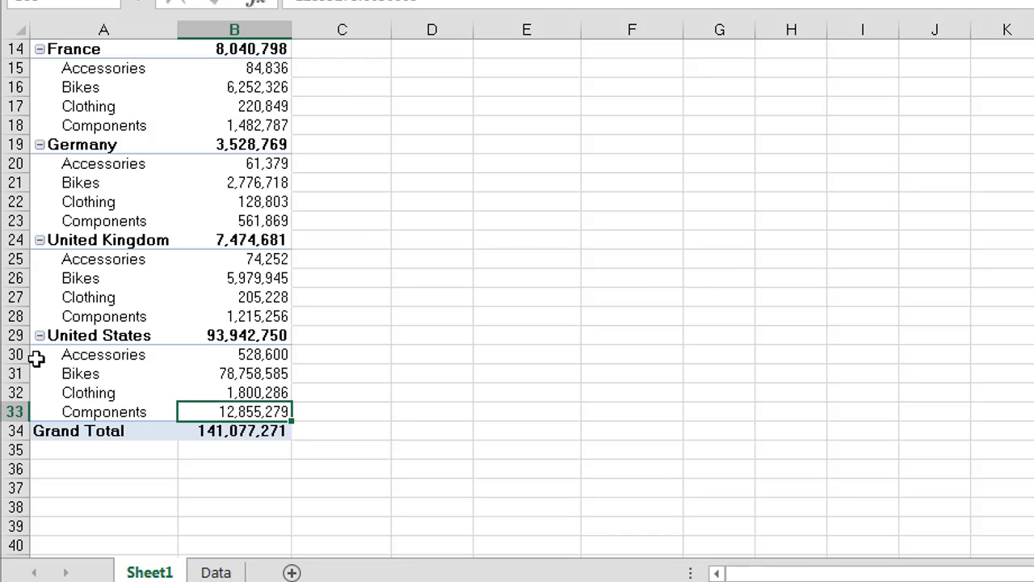
pyautogui.moveTo(41, 342)
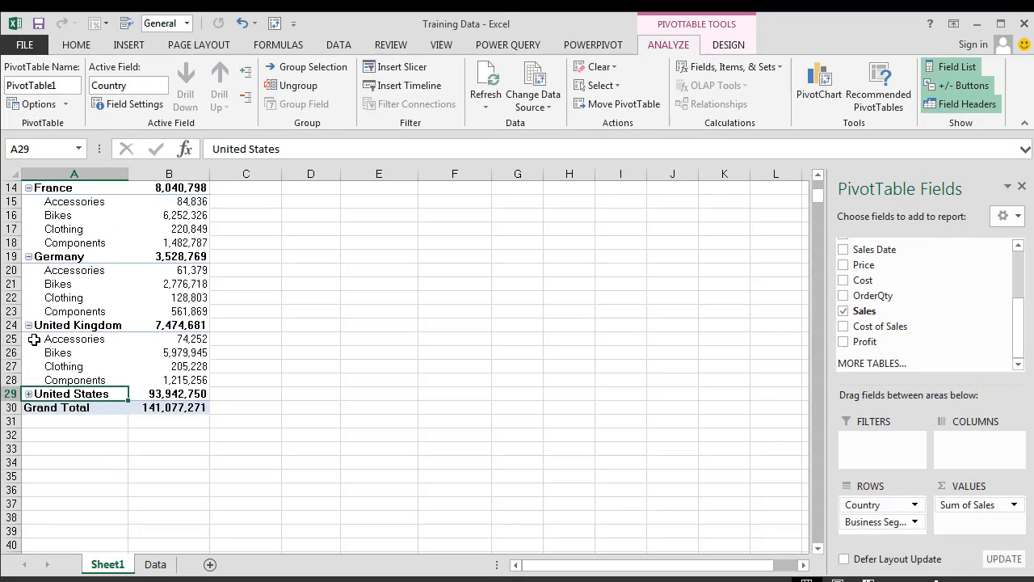
# Collapse United Kingdom, Germany and Australia to totals; expand France's segments.
pyautogui.click(29, 325)
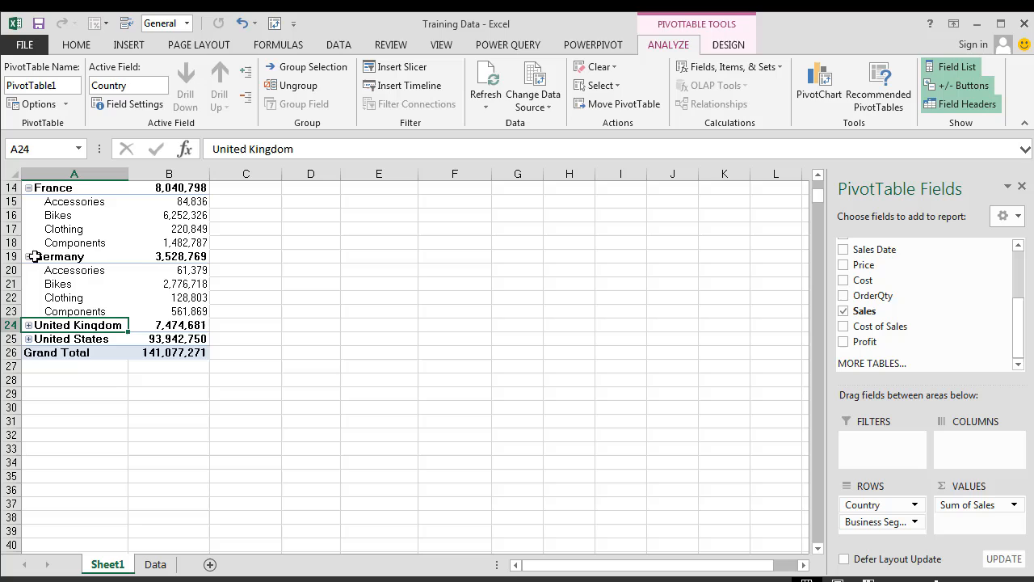
pyautogui.click(27, 188)
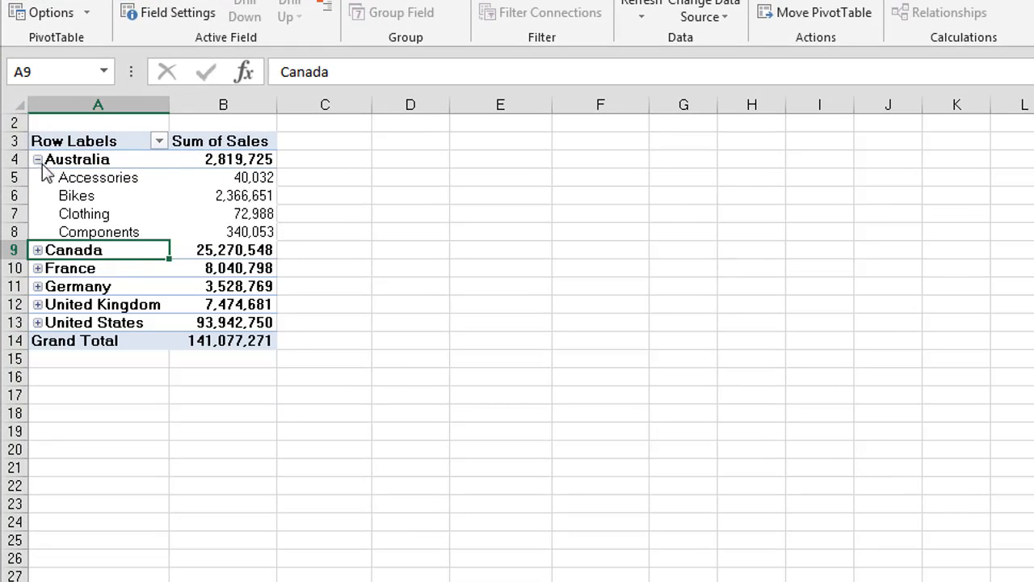
pyautogui.click(37, 160)
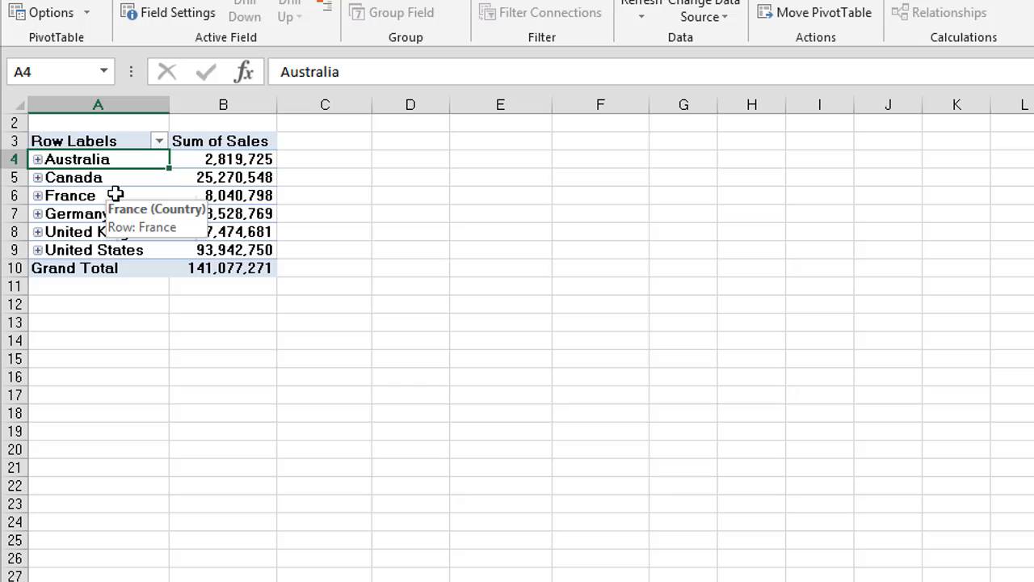
pyautogui.moveTo(39, 208)
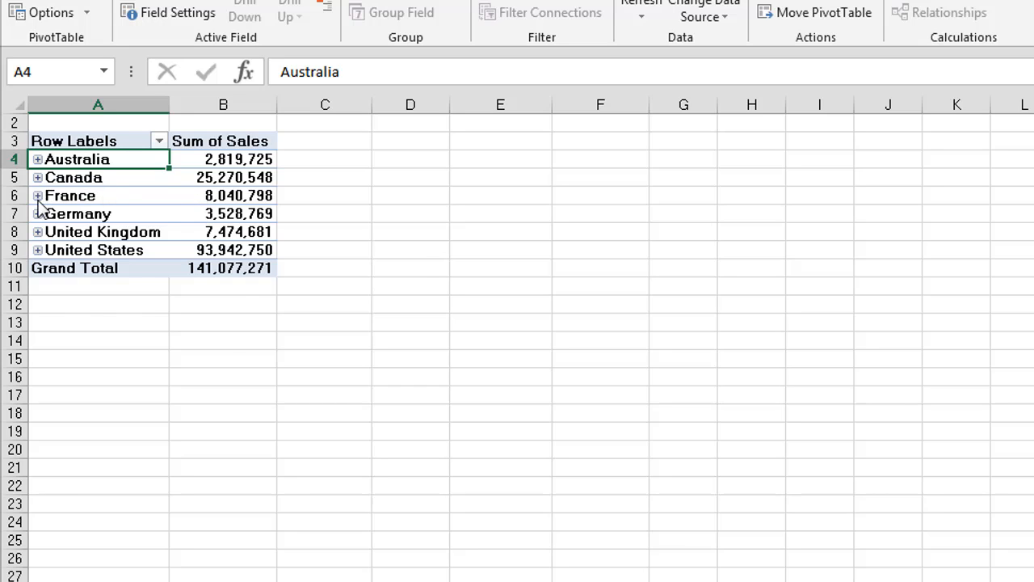
pyautogui.click(37, 195)
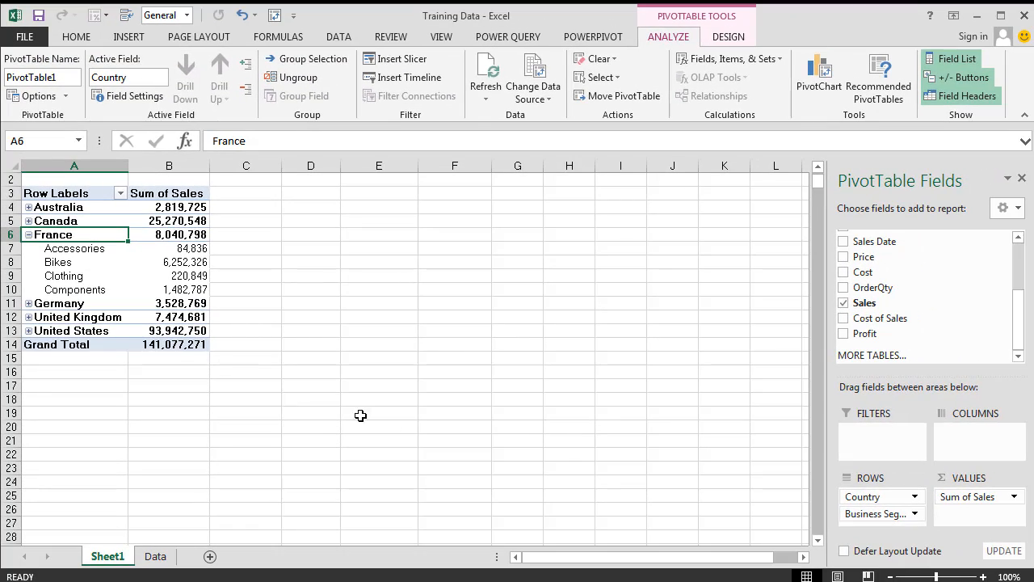
pyautogui.moveTo(874, 514)
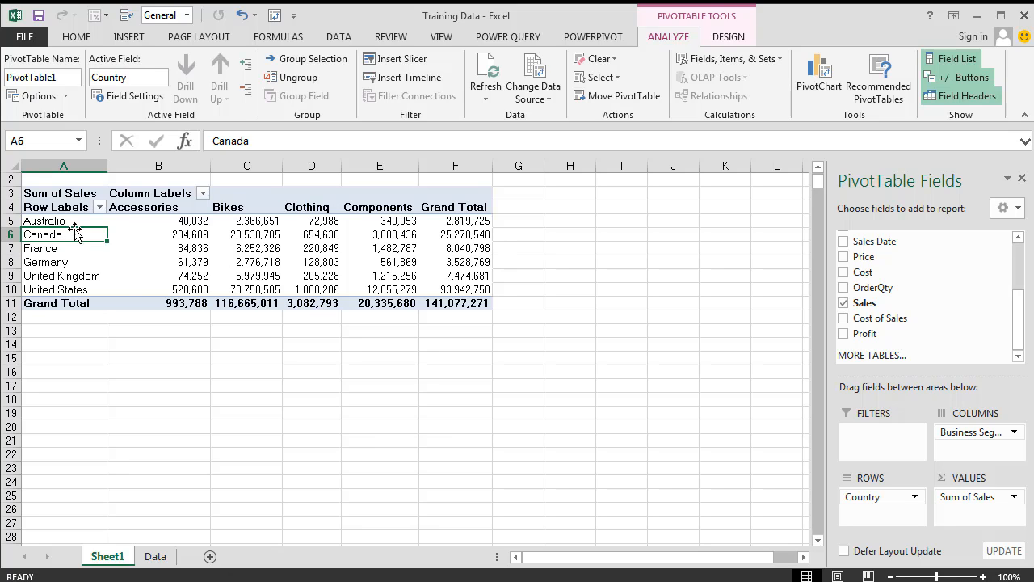
pyautogui.moveTo(55, 289)
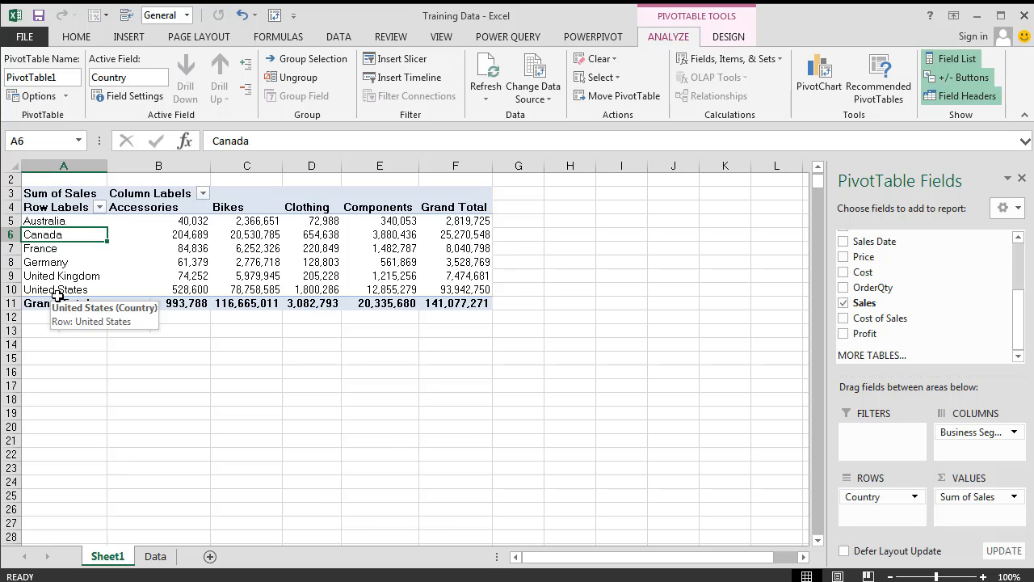
pyautogui.moveTo(456, 220)
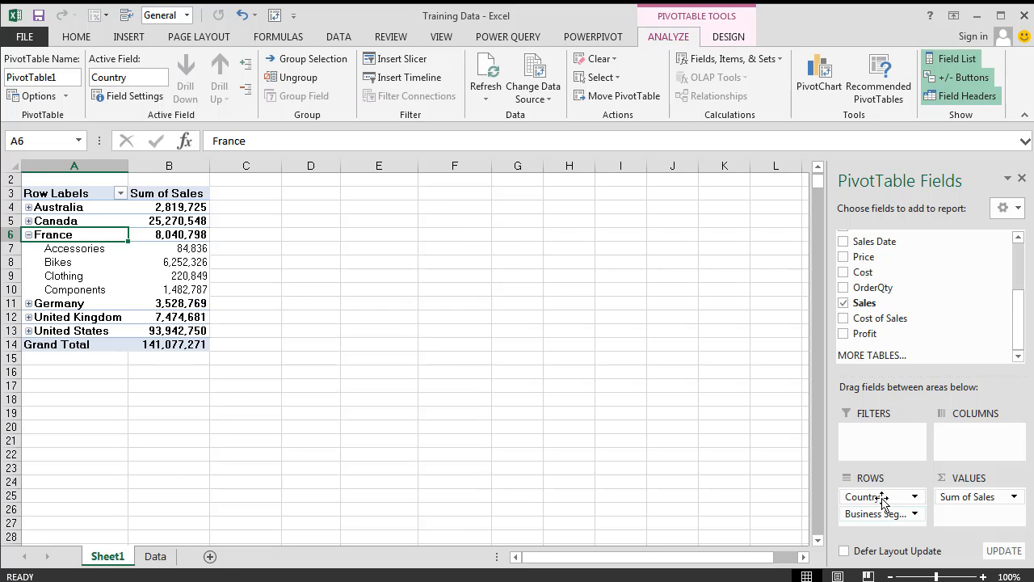
pyautogui.moveTo(875, 534)
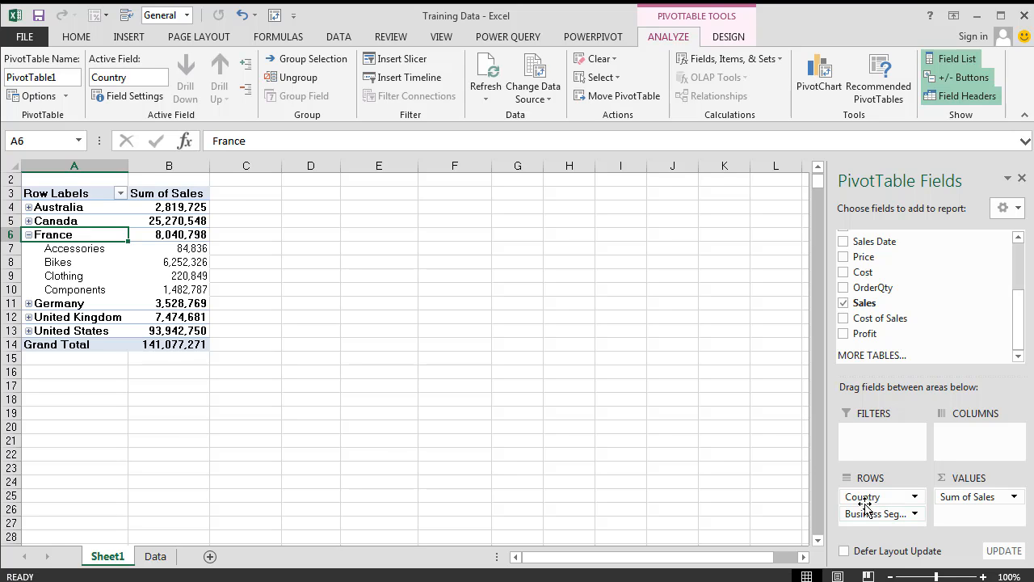
pyautogui.moveTo(876, 523)
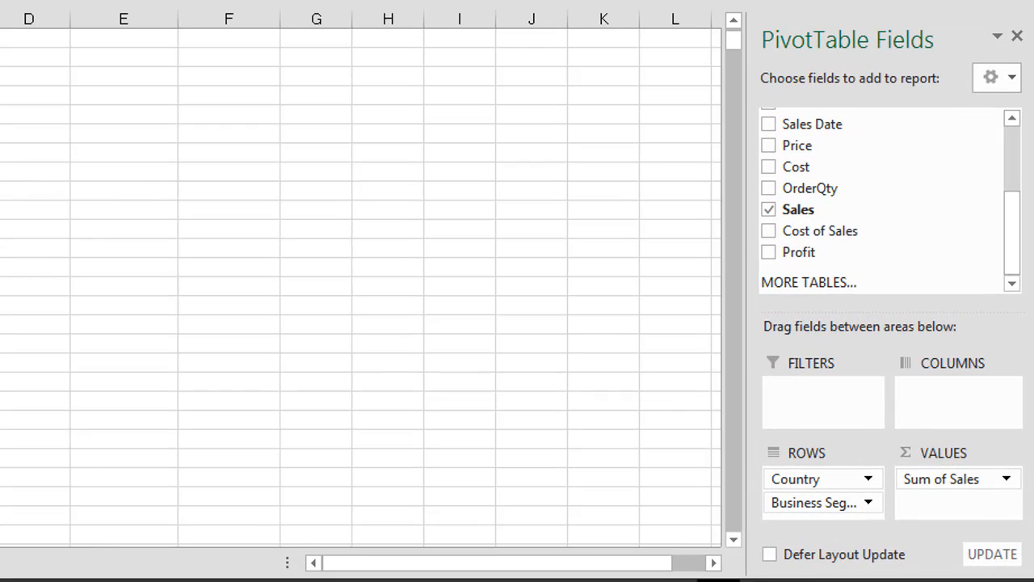
pyautogui.moveTo(805, 523)
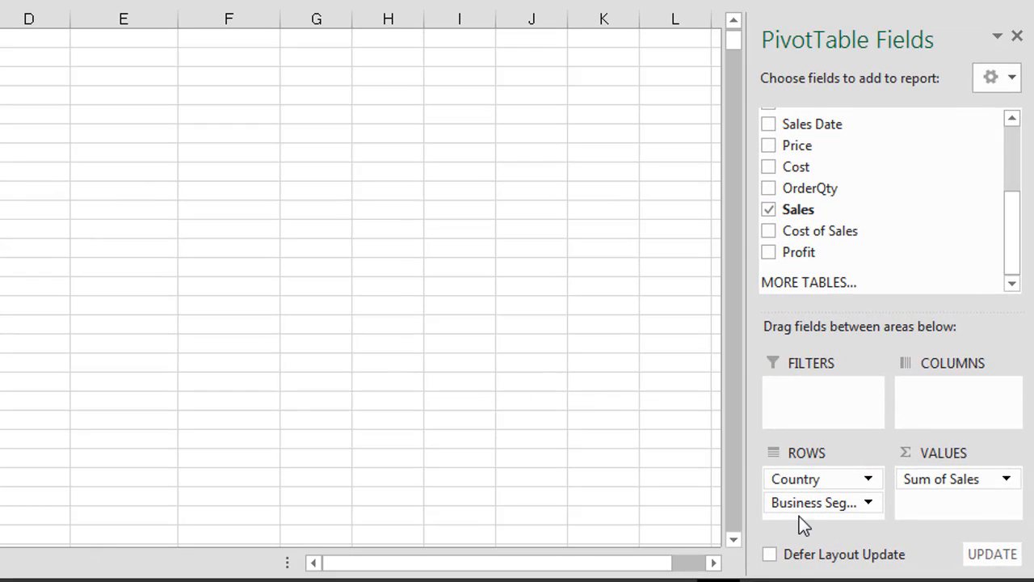